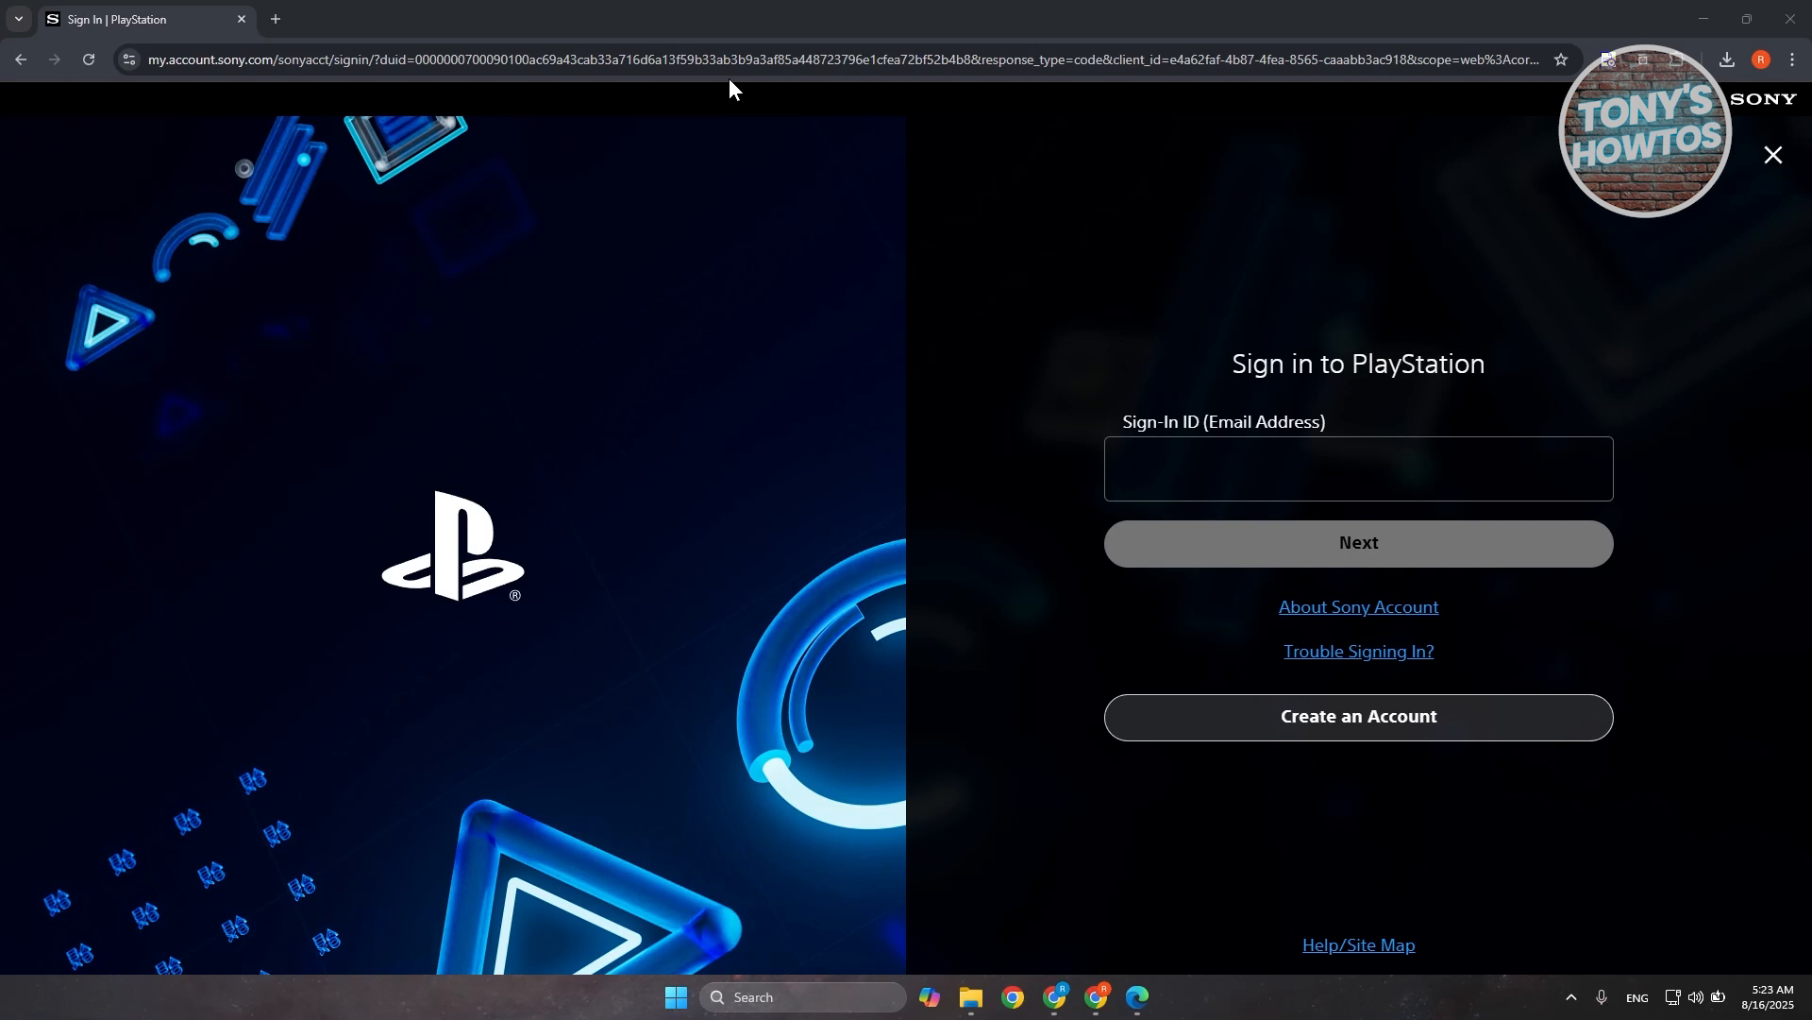
mouse_move(771, 167)
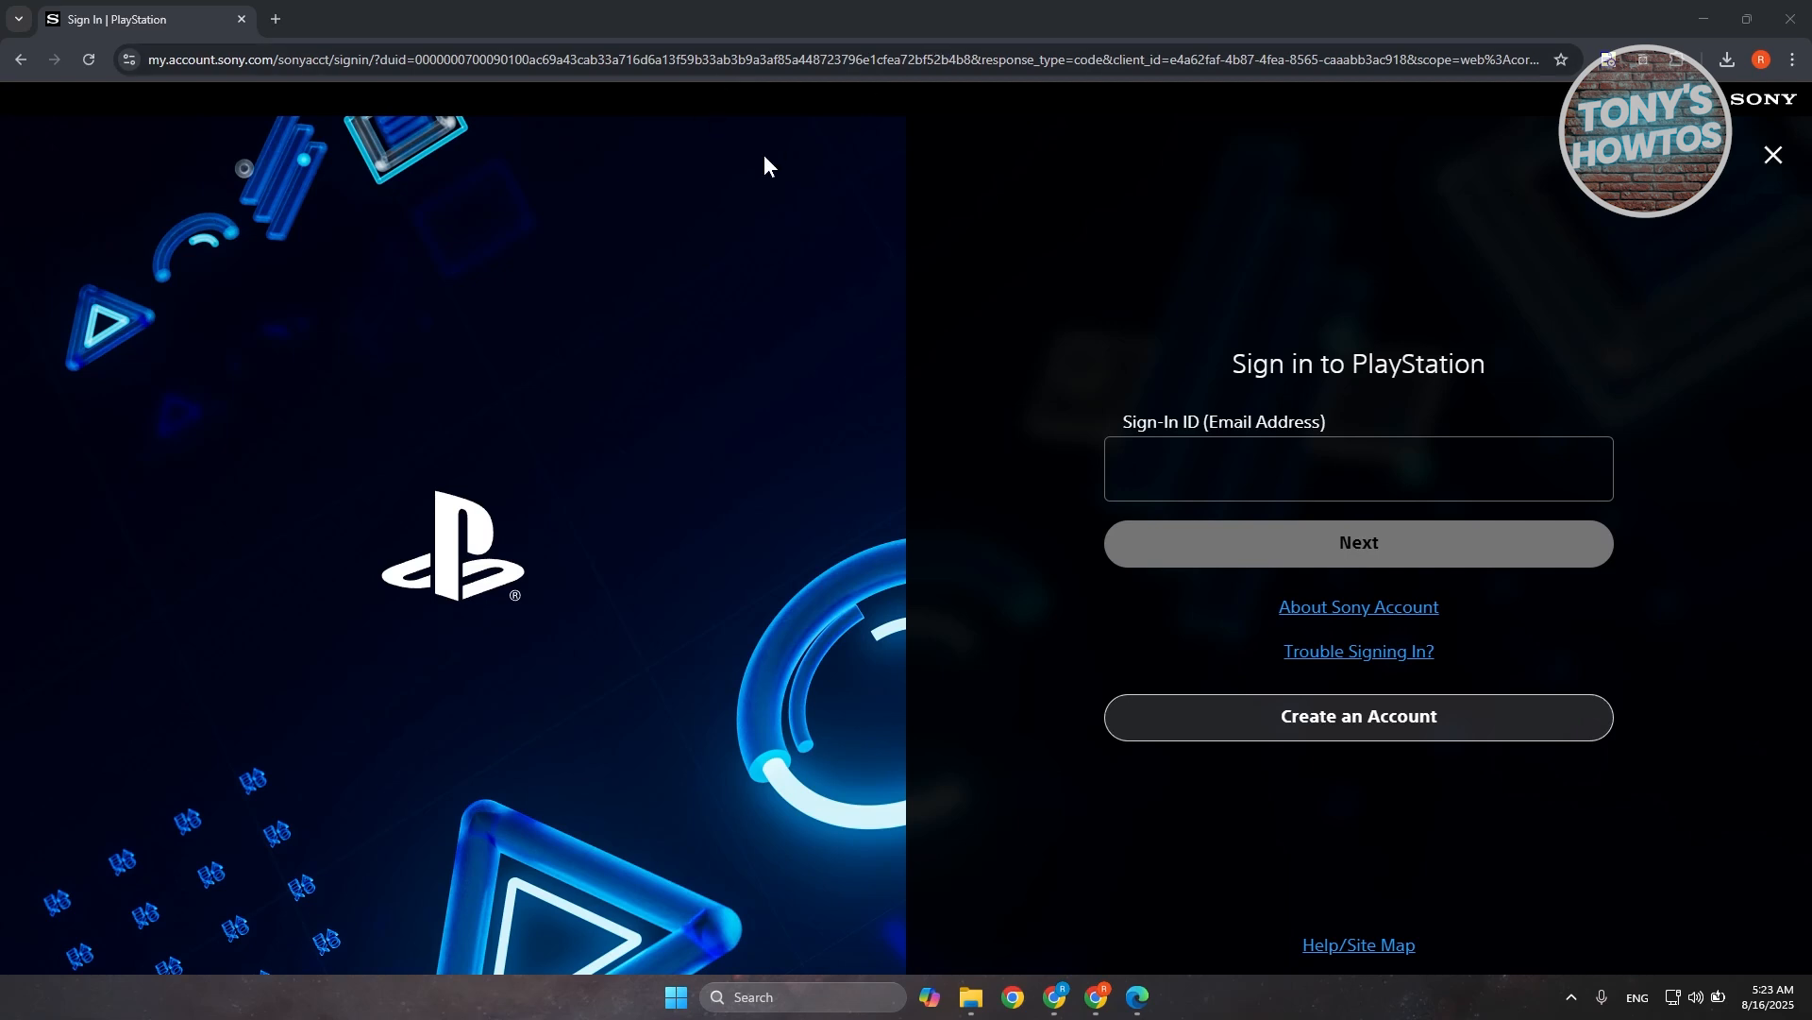
mouse_move(1365, 264)
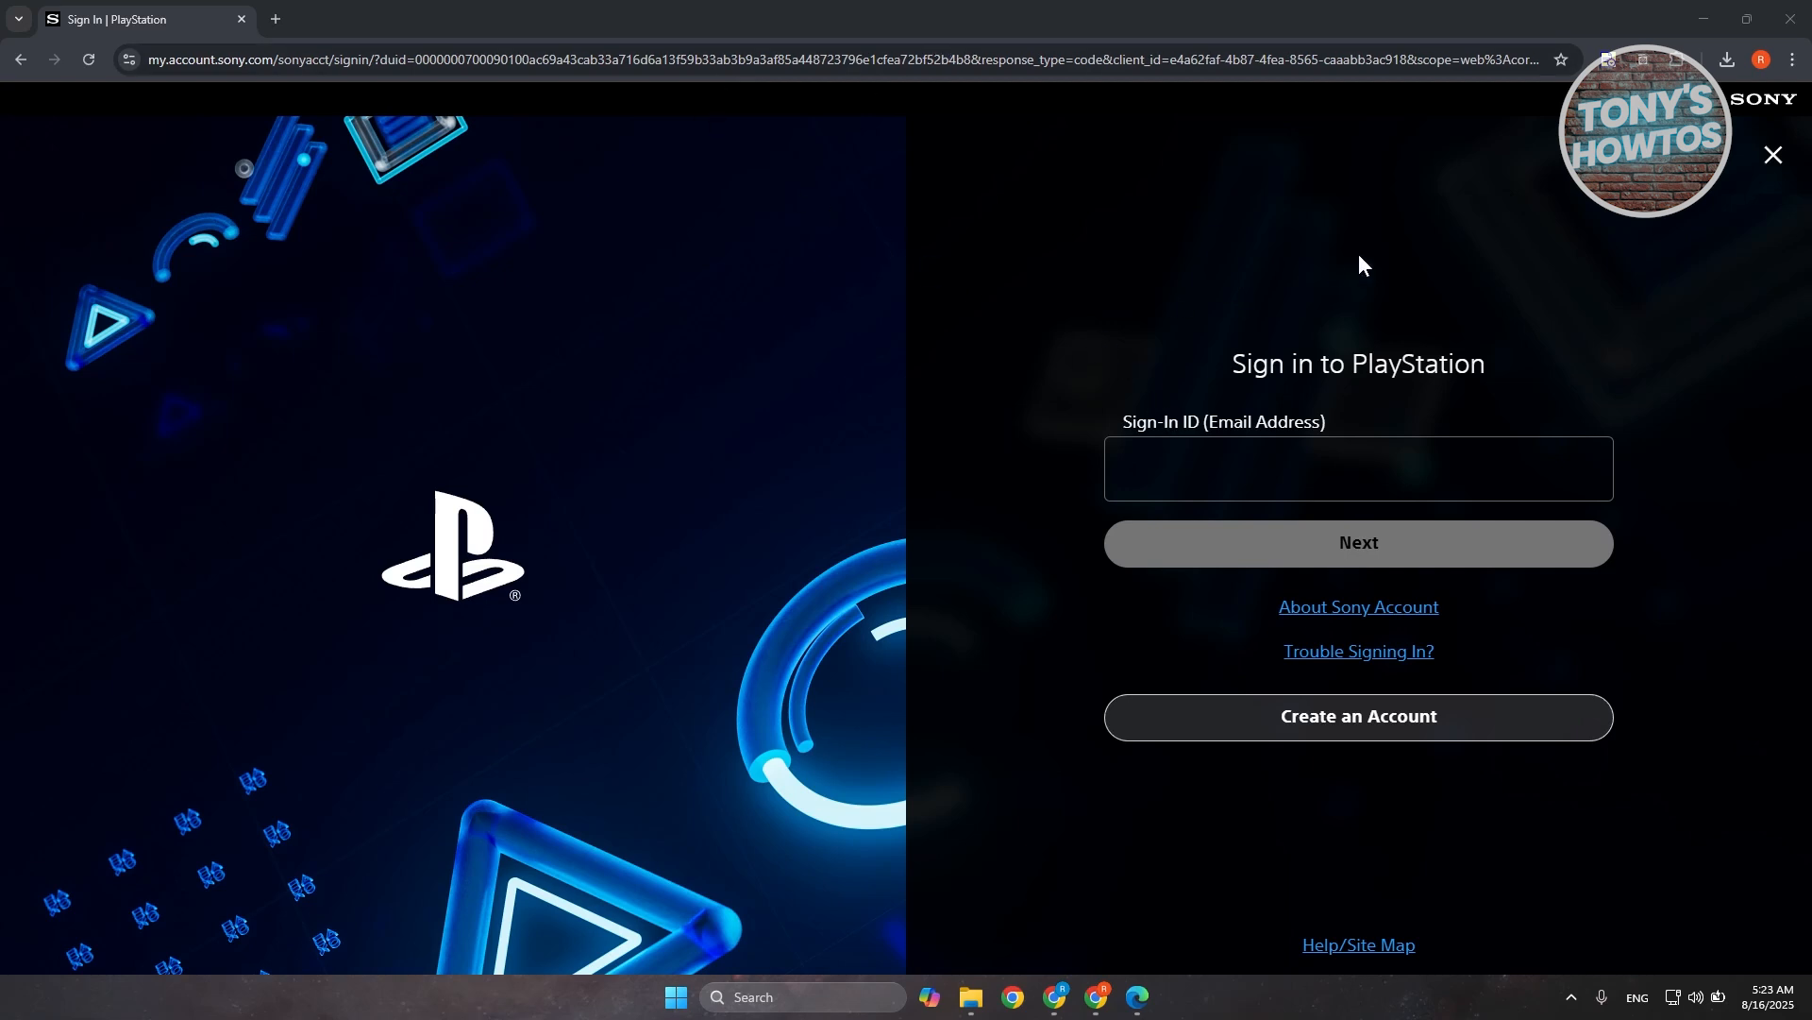
mouse_move(1036, 255)
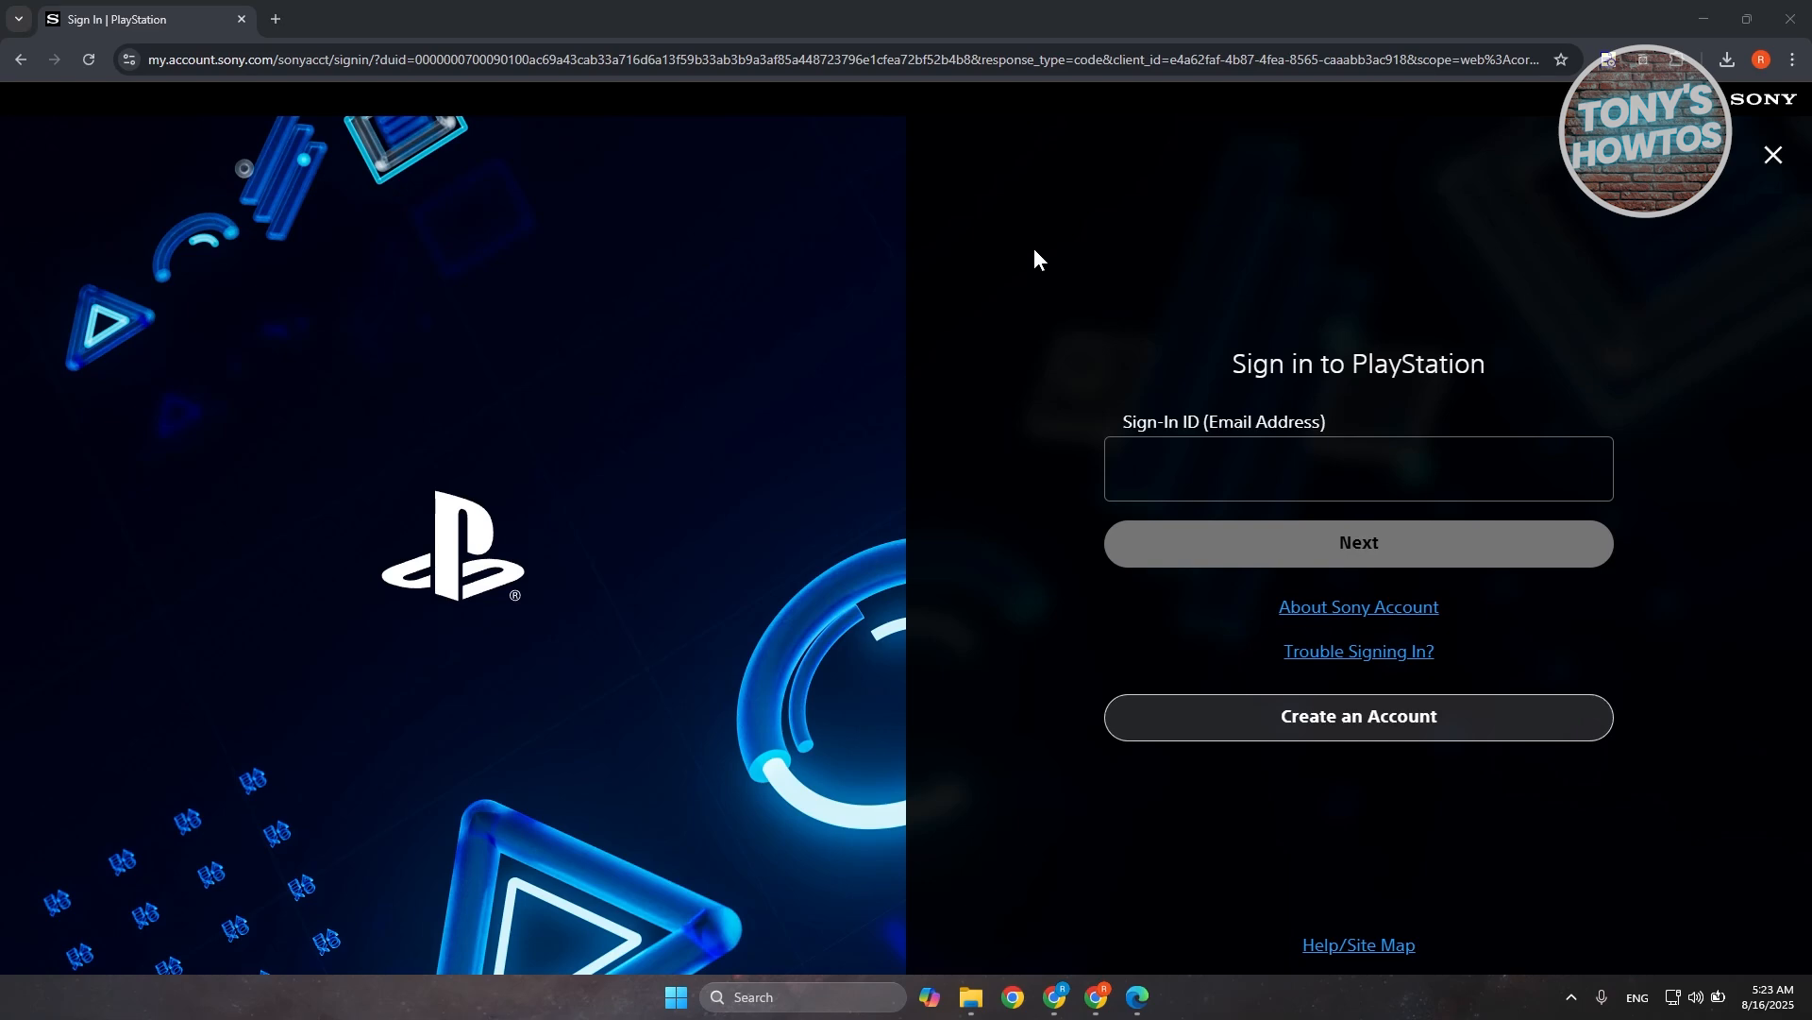
mouse_move(1065, 315)
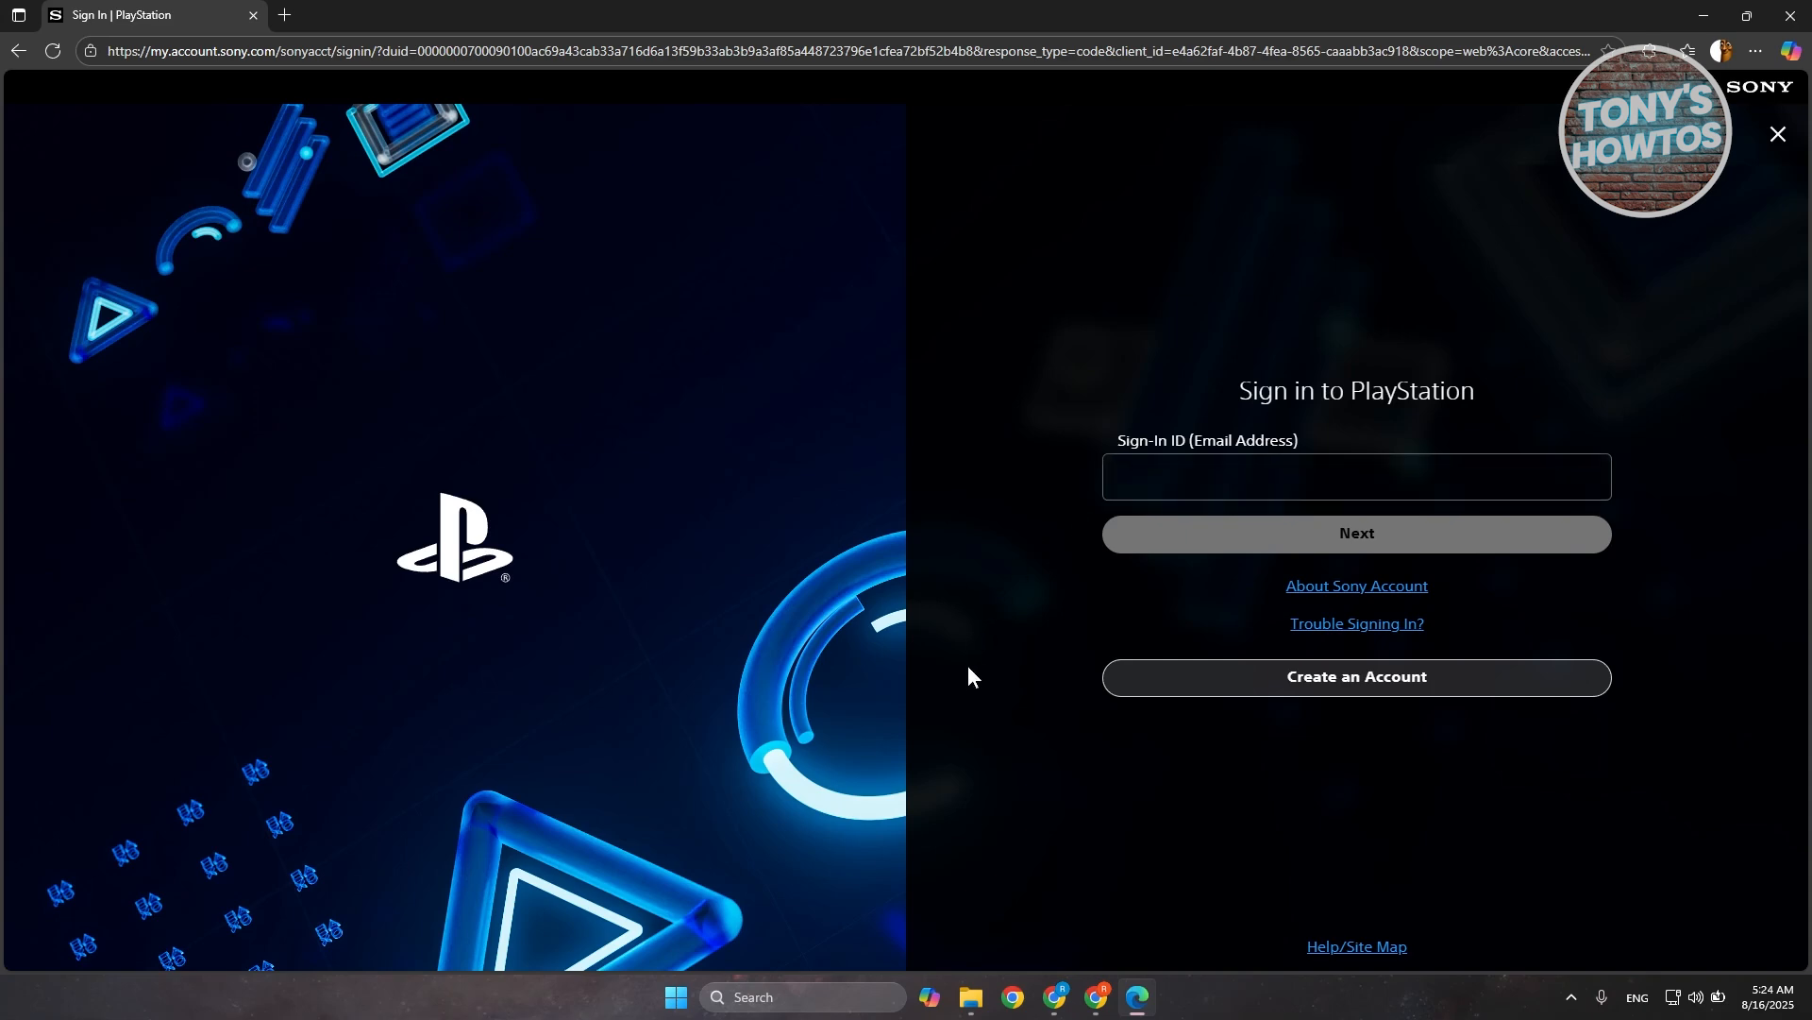
mouse_move(1031, 822)
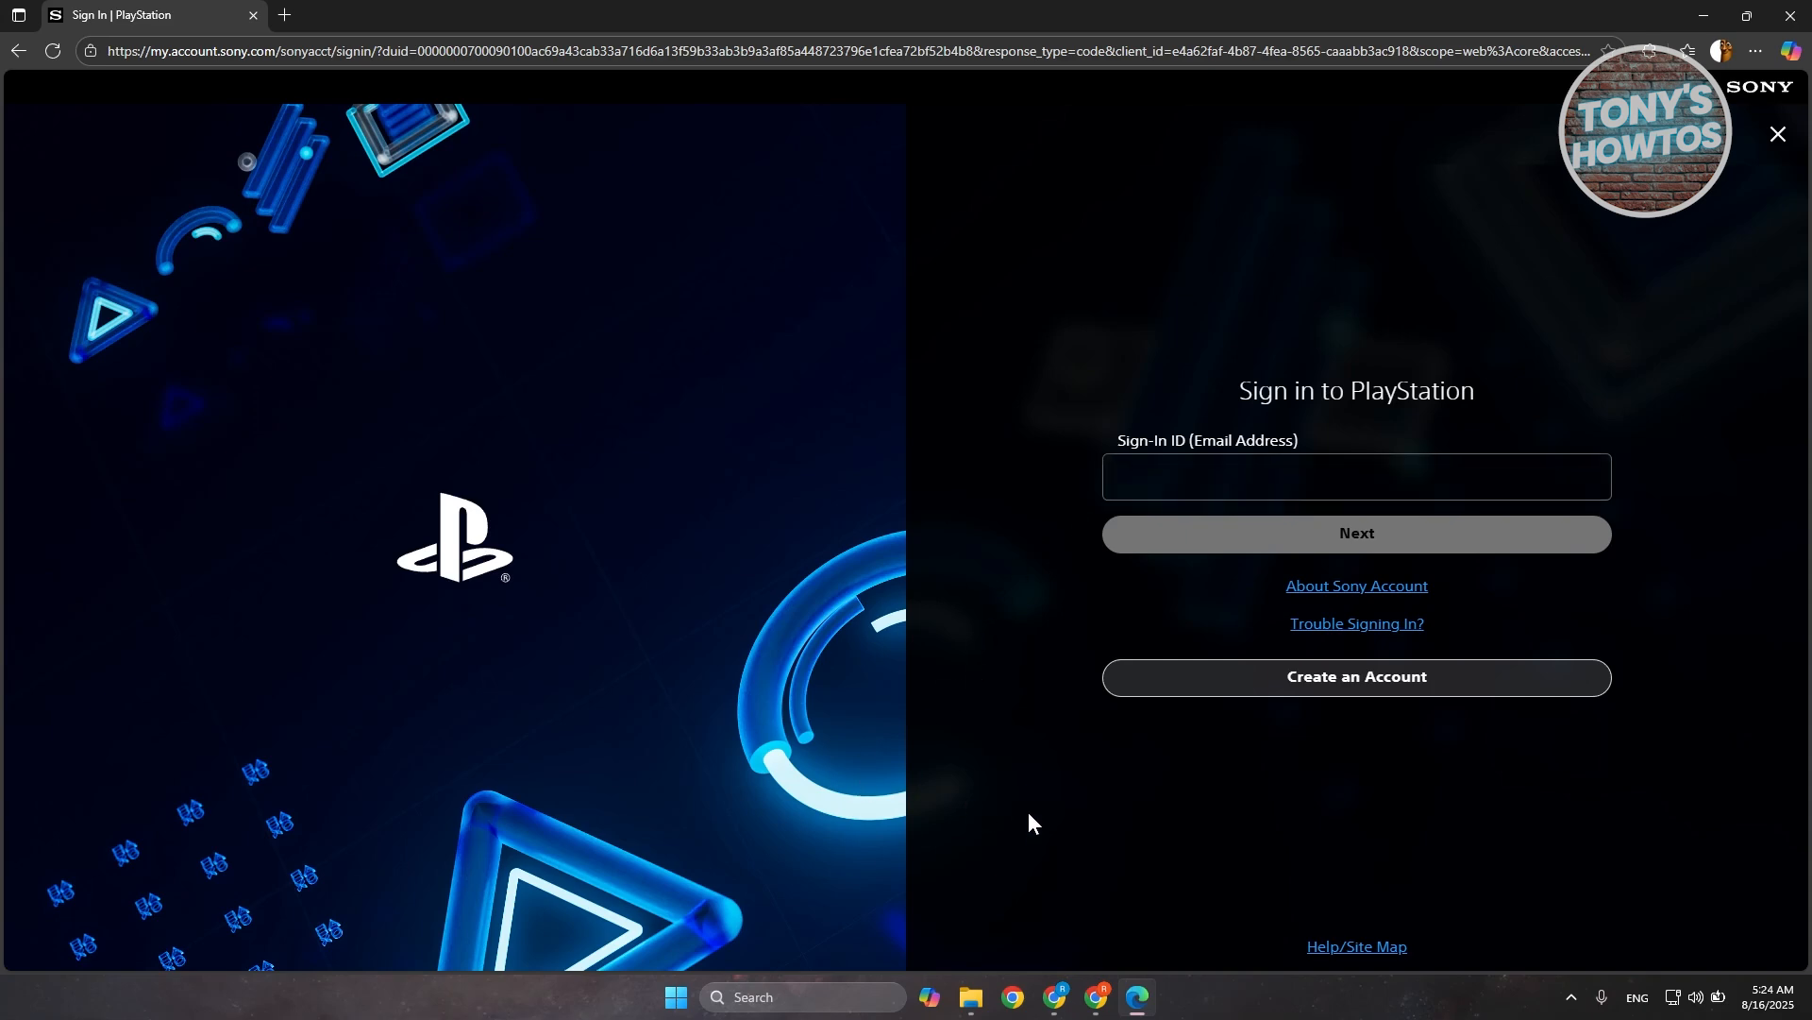
mouse_move(1054, 785)
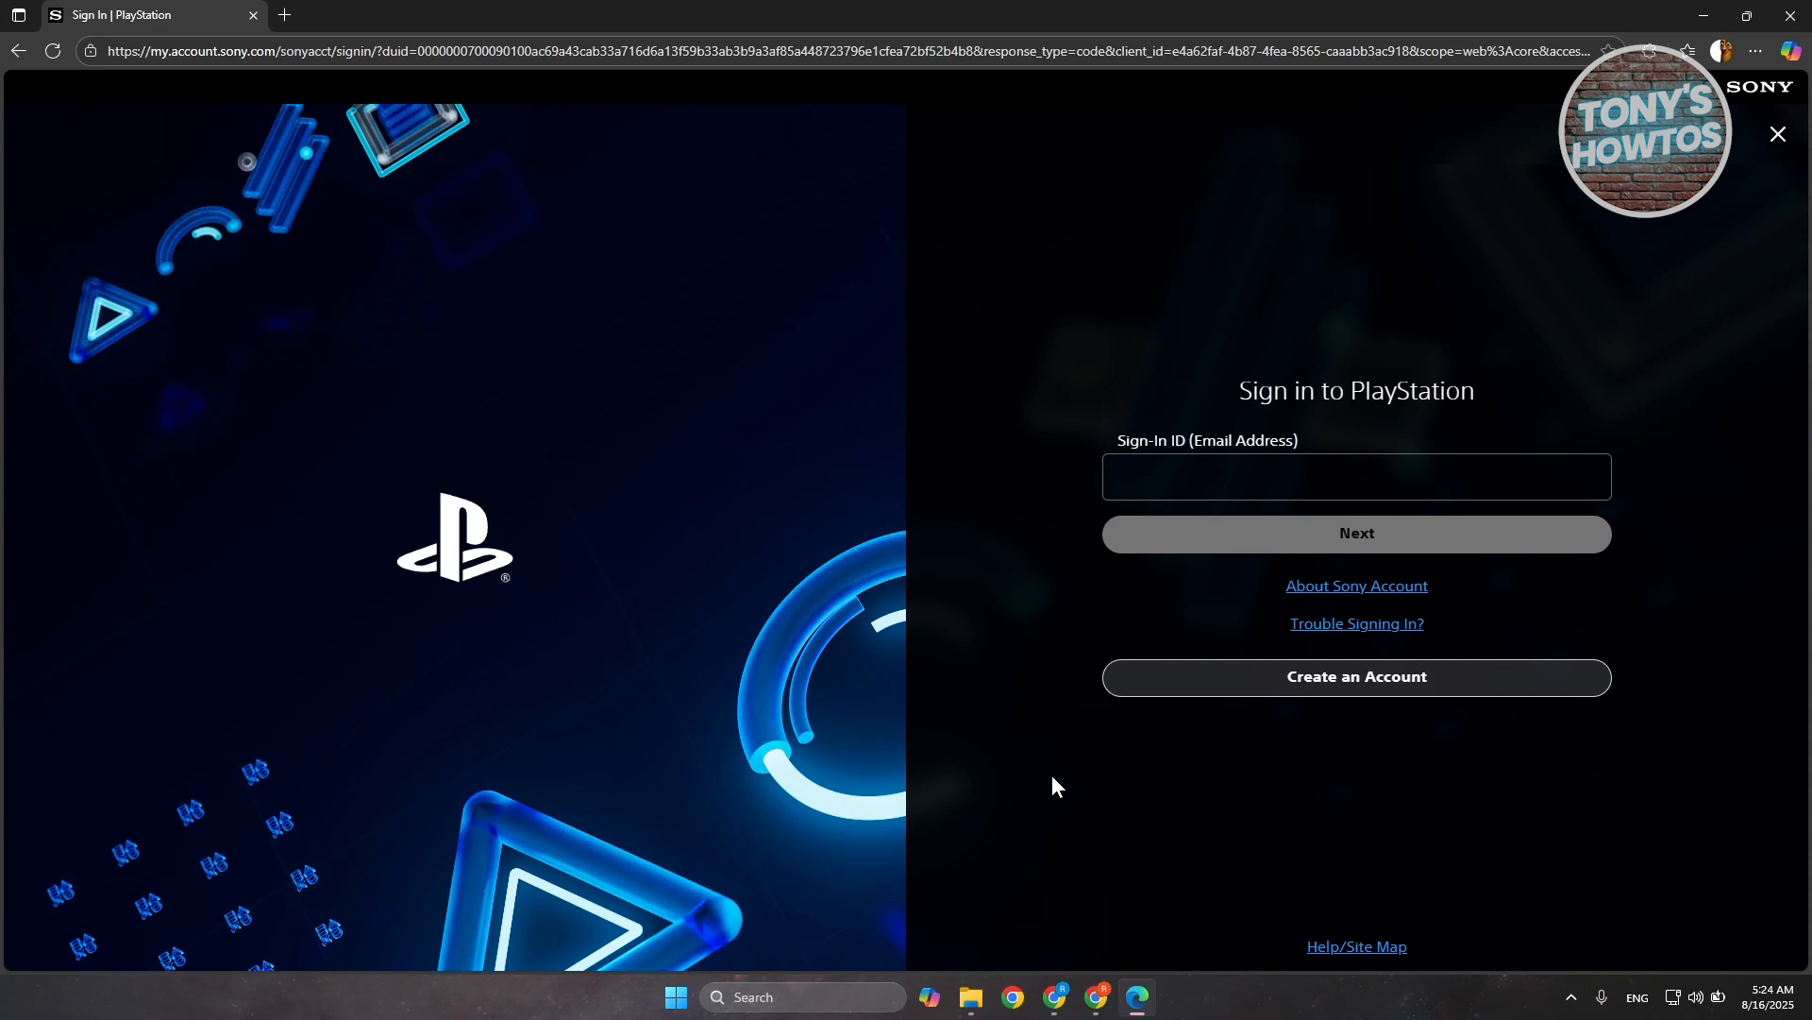
mouse_move(1037, 796)
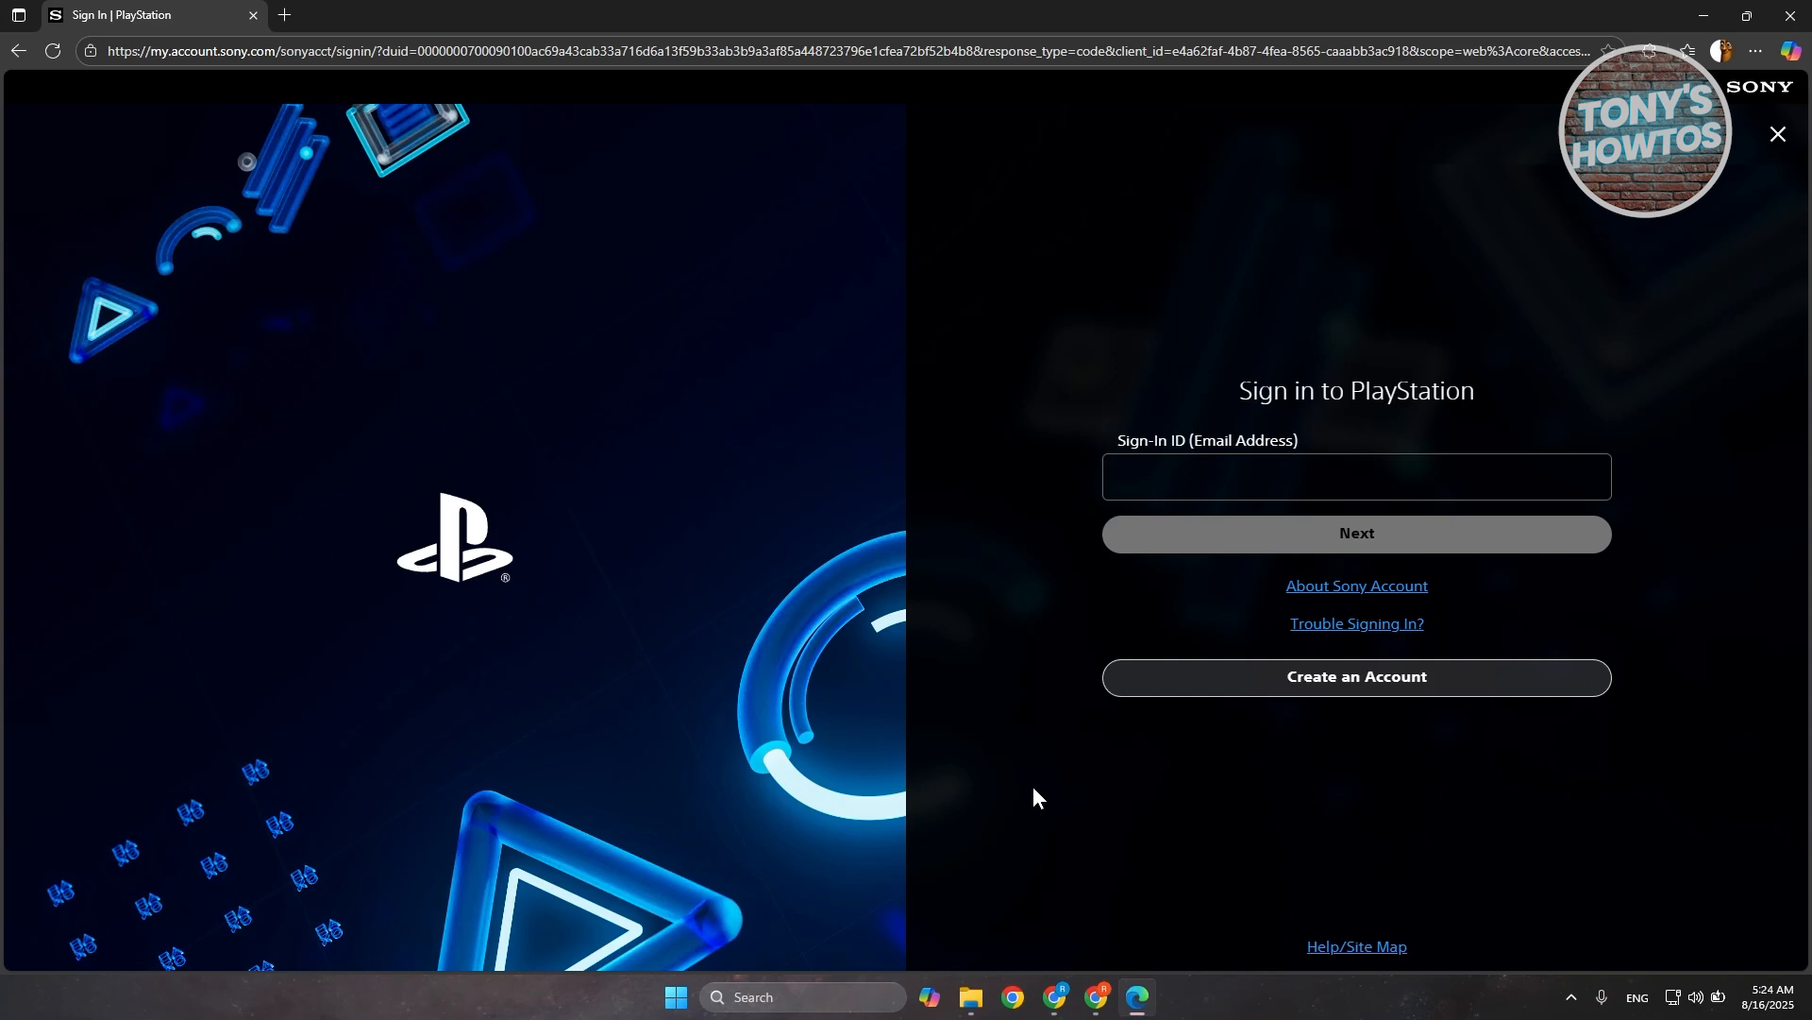
mouse_move(1016, 691)
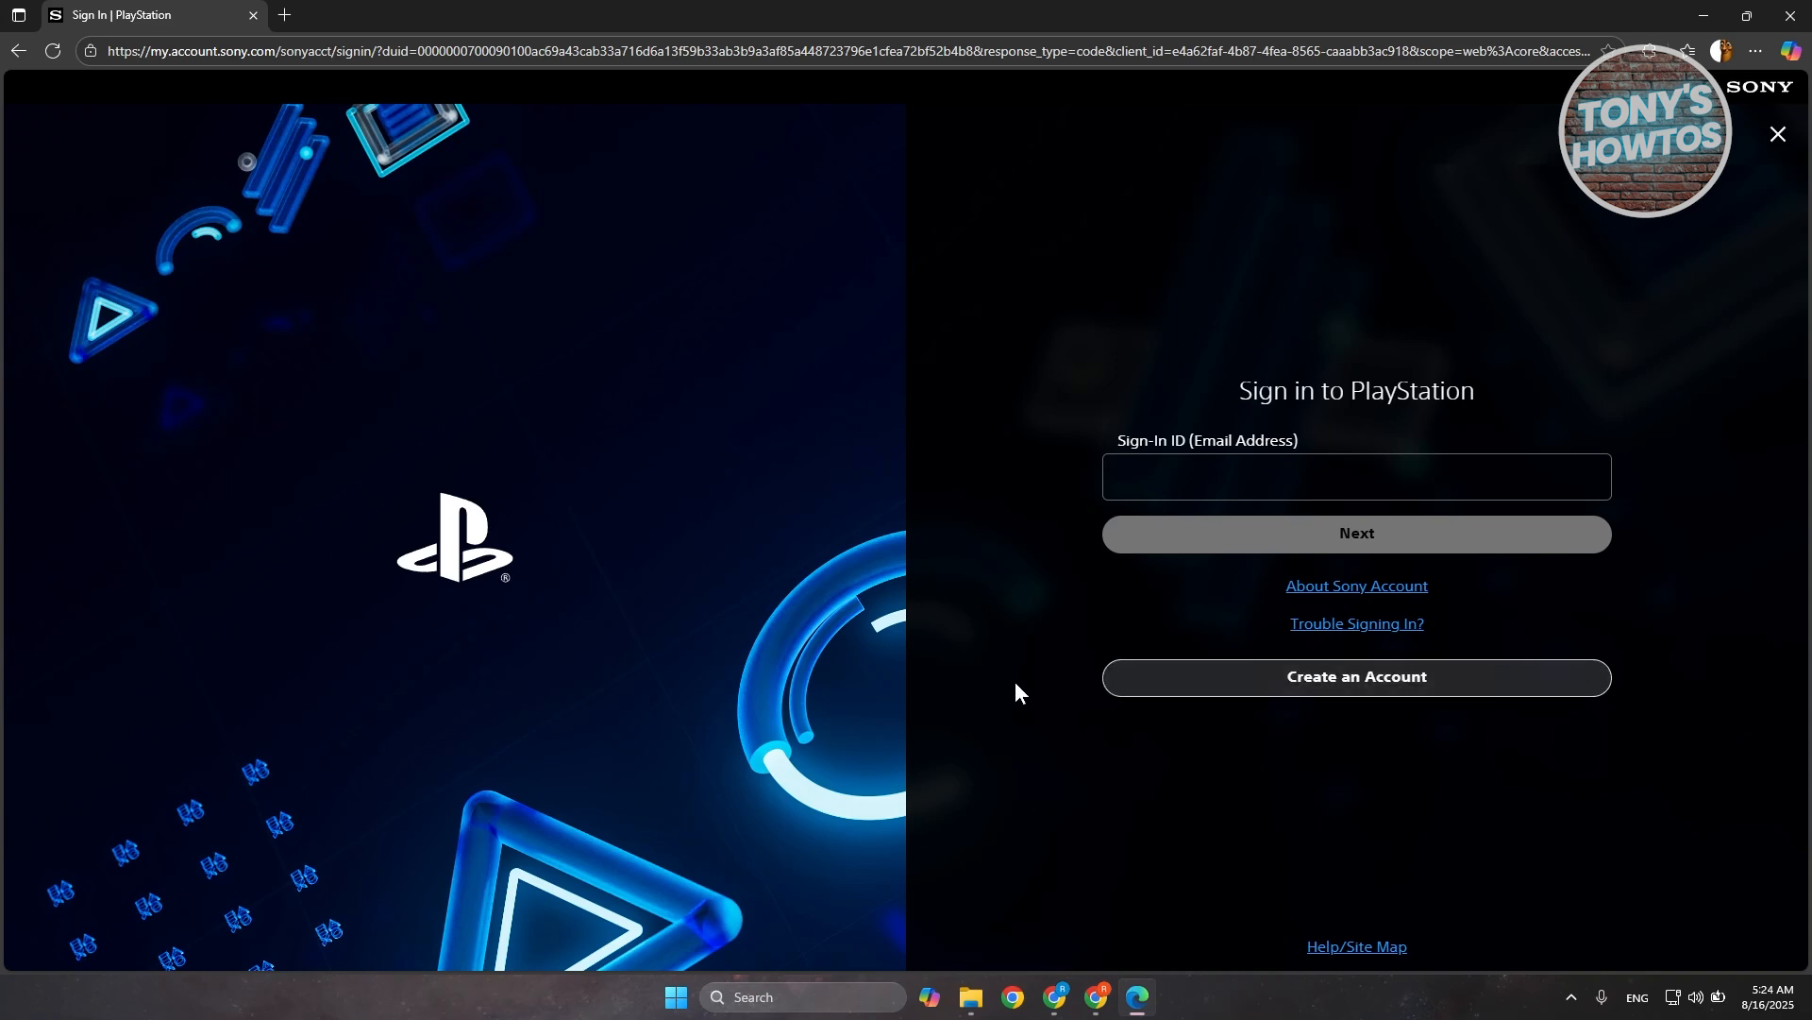
mouse_move(997, 708)
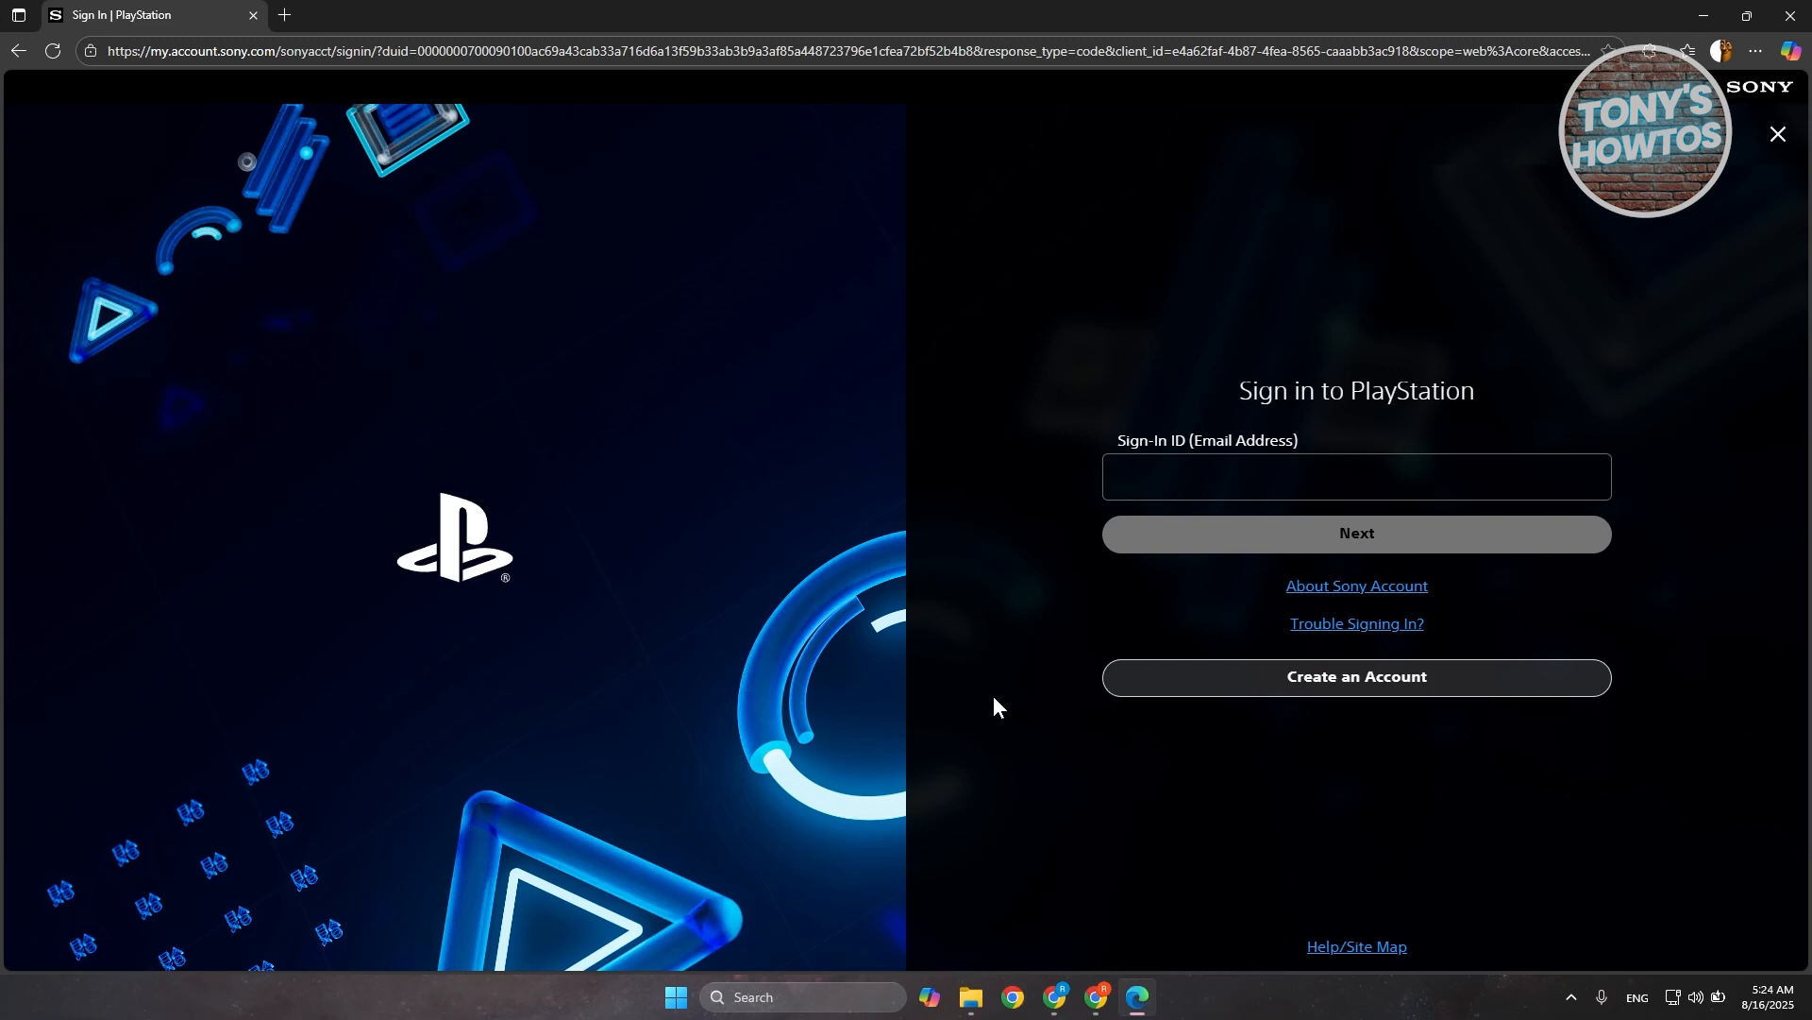
mouse_move(999, 701)
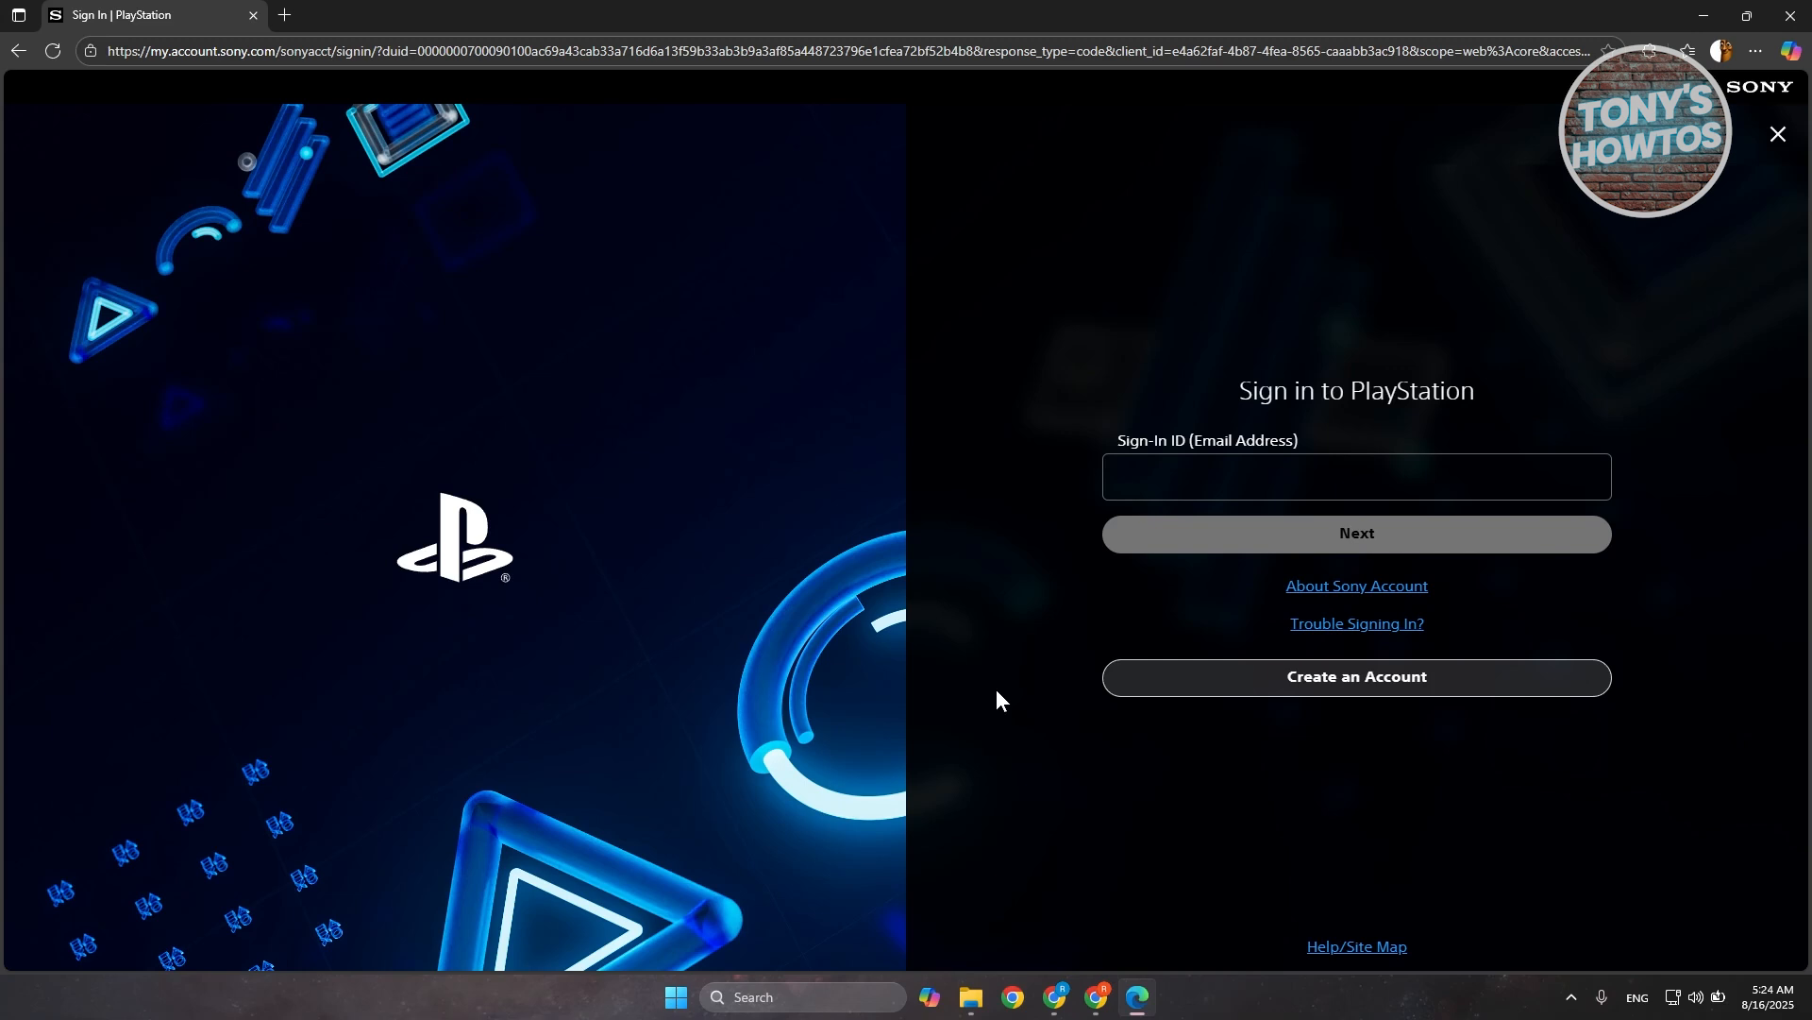